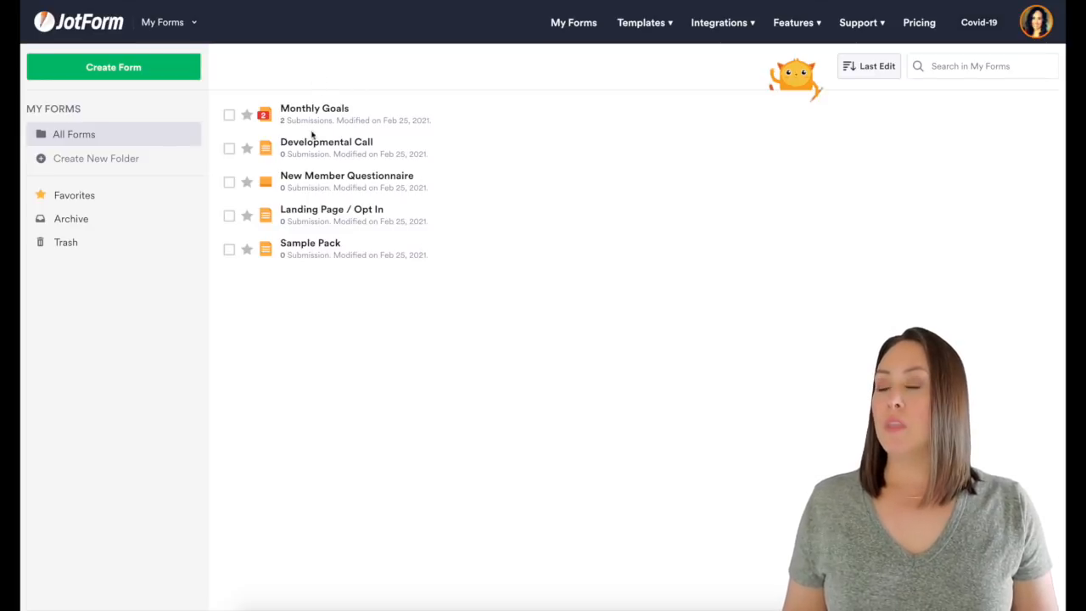
pyautogui.moveTo(363, 117)
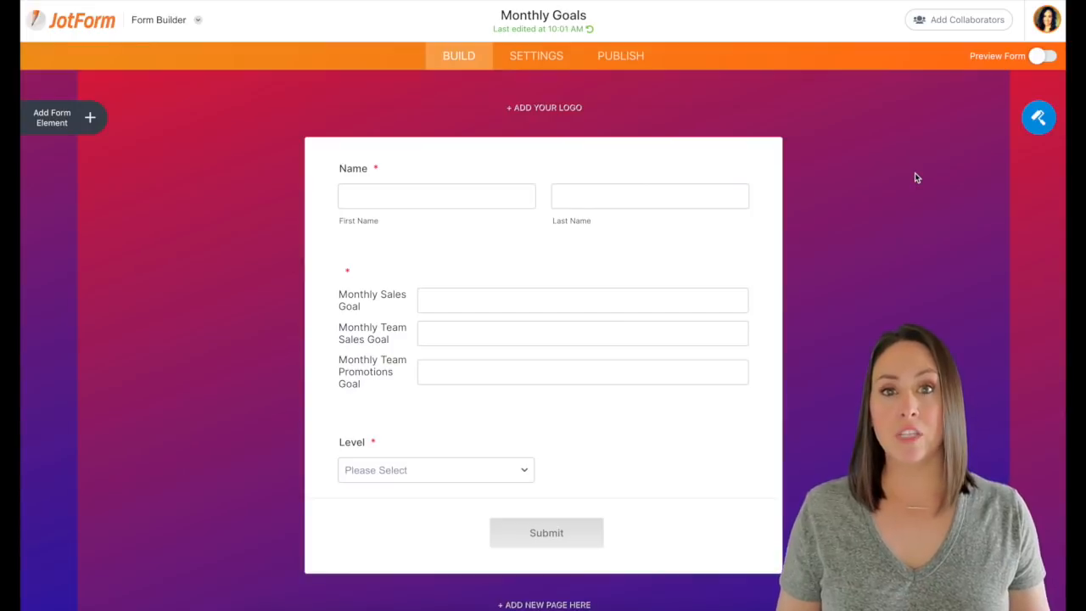
pyautogui.moveTo(89, 126)
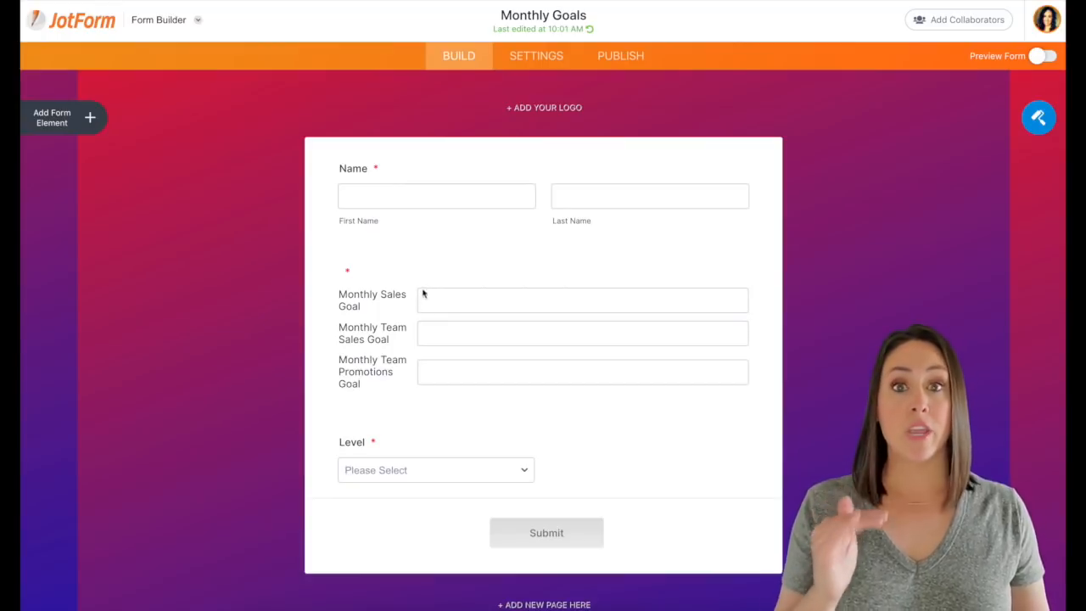
# - Show the Widgets collection, including E-Signature and Form Calculation, for Monthly Goals
pyautogui.click(51, 117)
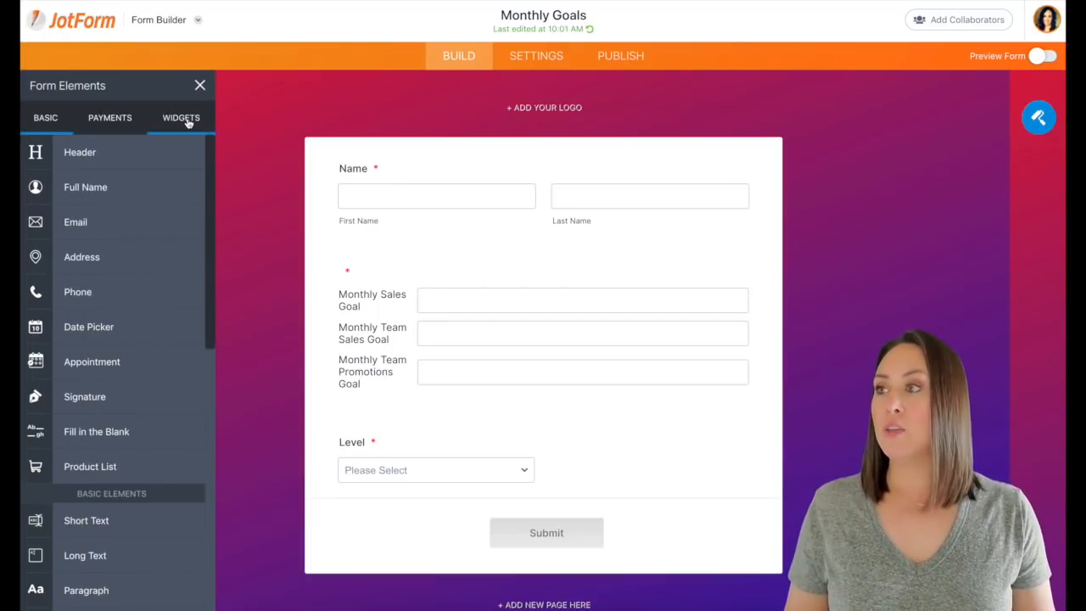
pyautogui.click(181, 117)
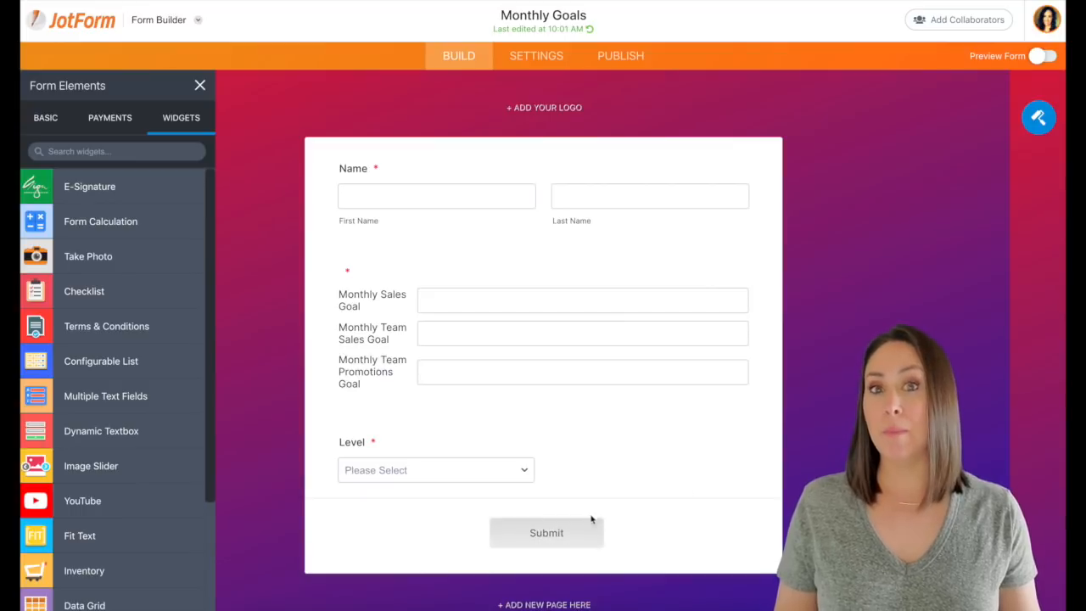
# - Open the Monthly Goals settings and bring up the Team Goals Trello board
pyautogui.click(535, 55)
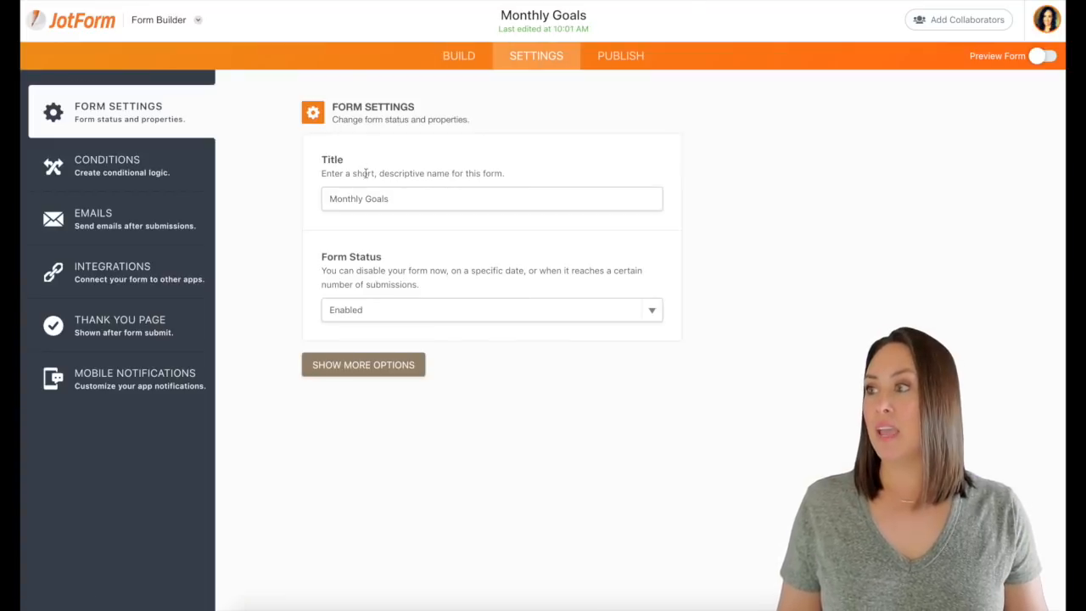
pyautogui.click(112, 272)
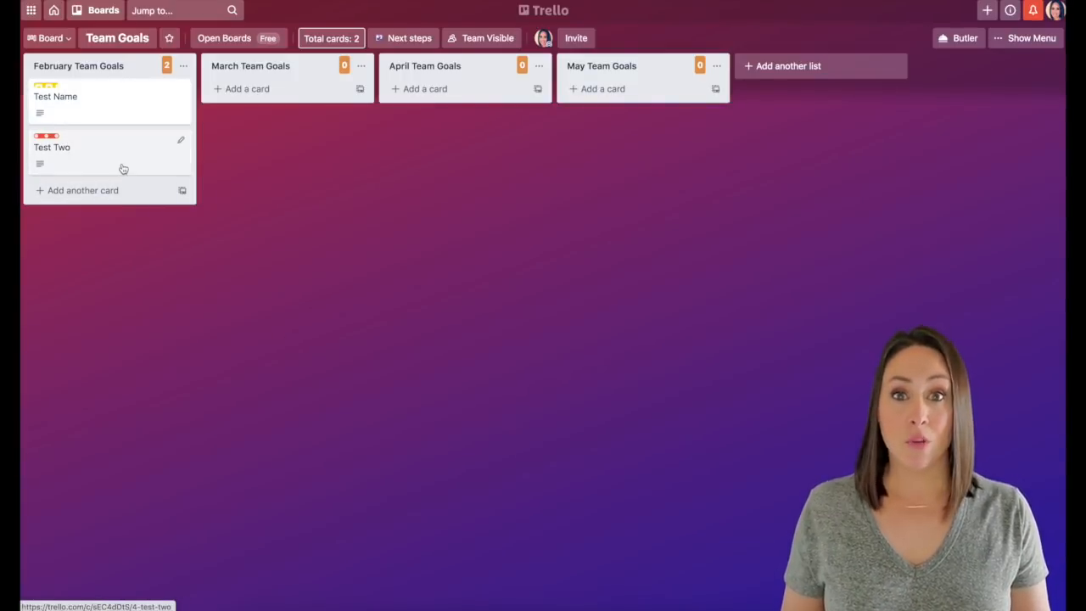
# - View the Test Name card's Level 2 goals, then return to JotForm's forms list
pyautogui.click(55, 96)
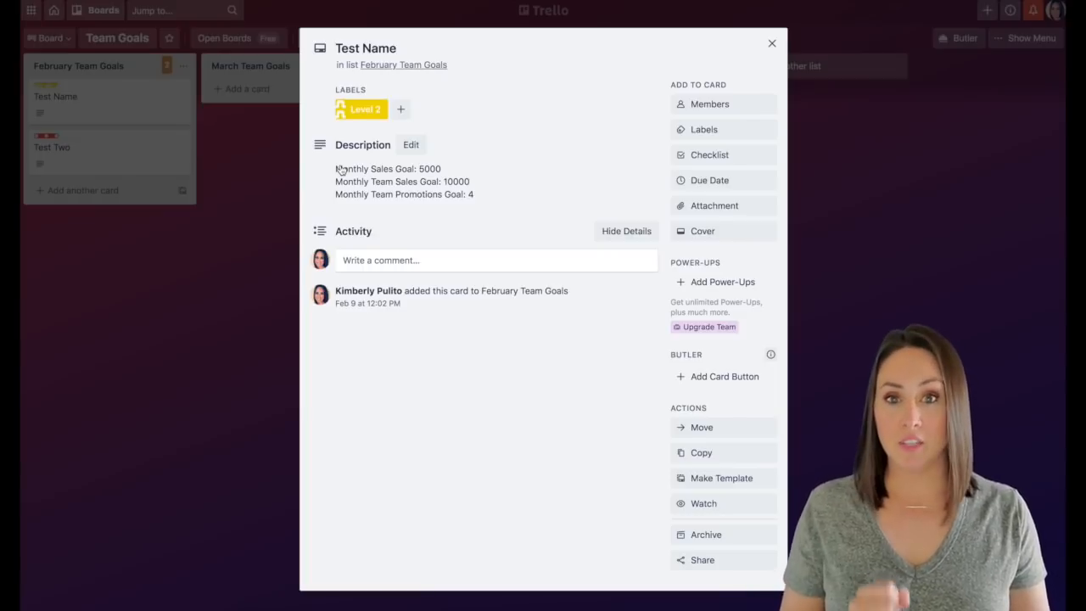
pyautogui.click(772, 44)
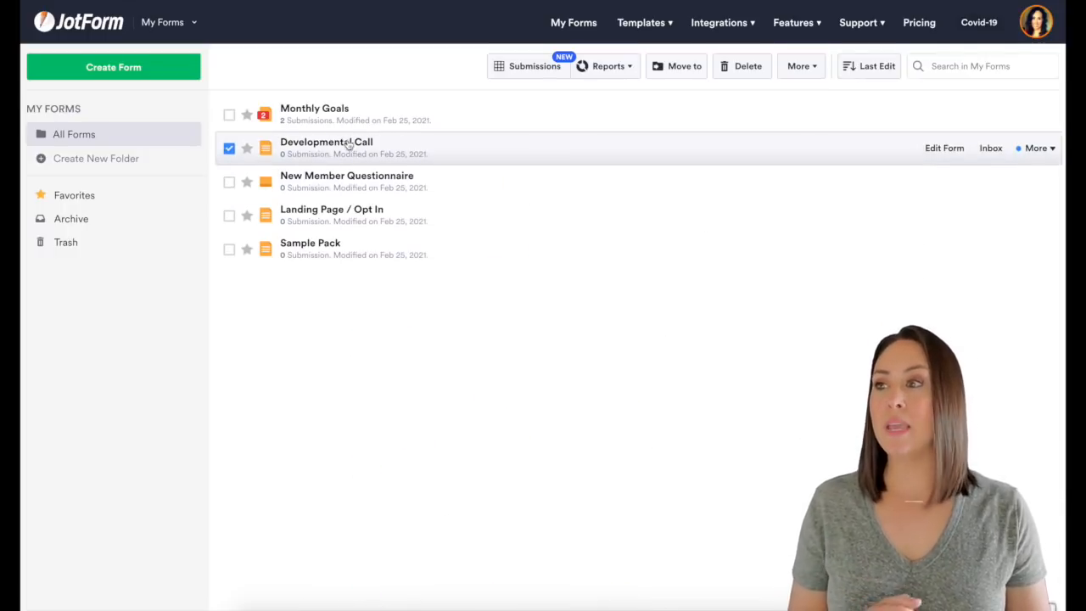
# - Select Developmental Call in My Forms and open it in the builder
pyautogui.click(944, 148)
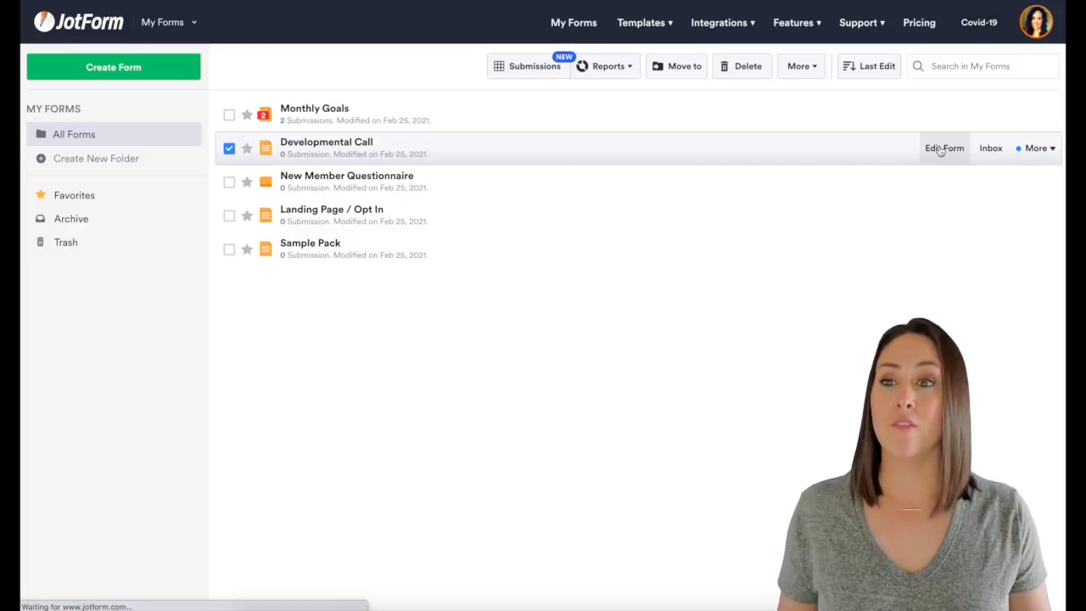
pyautogui.click(944, 148)
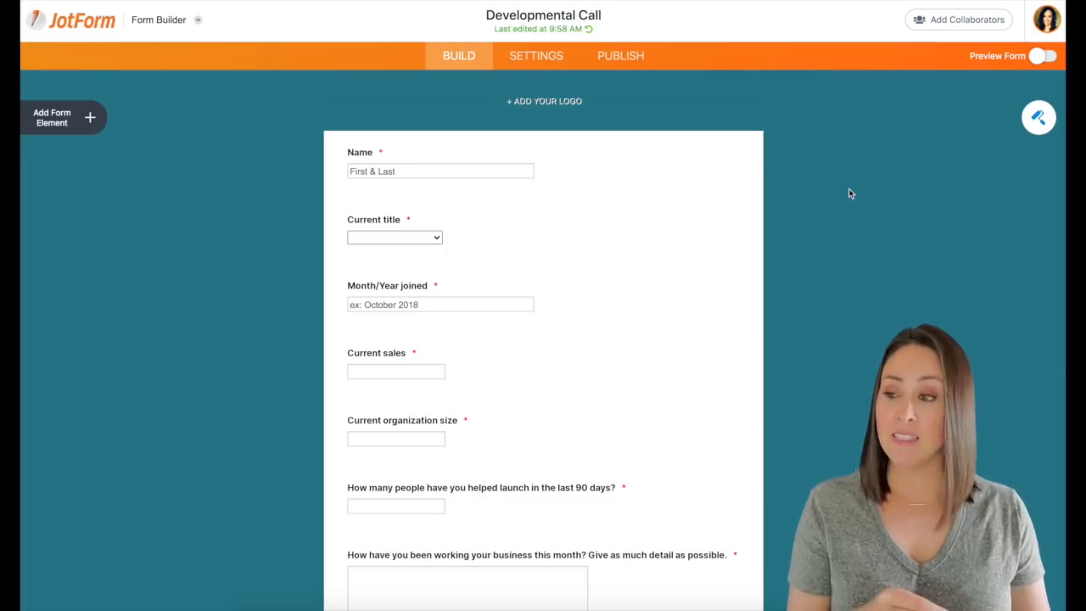
# - Review the Developmental Call questions, then view its title-based thank-you redirect conditions
pyautogui.scroll(-3)
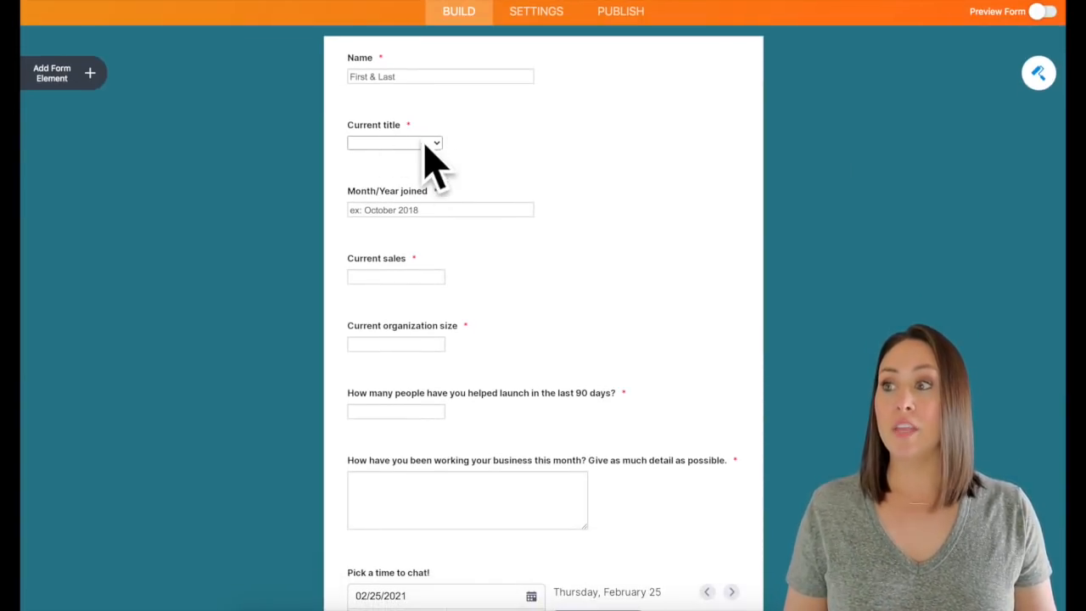
pyautogui.moveTo(499, 146)
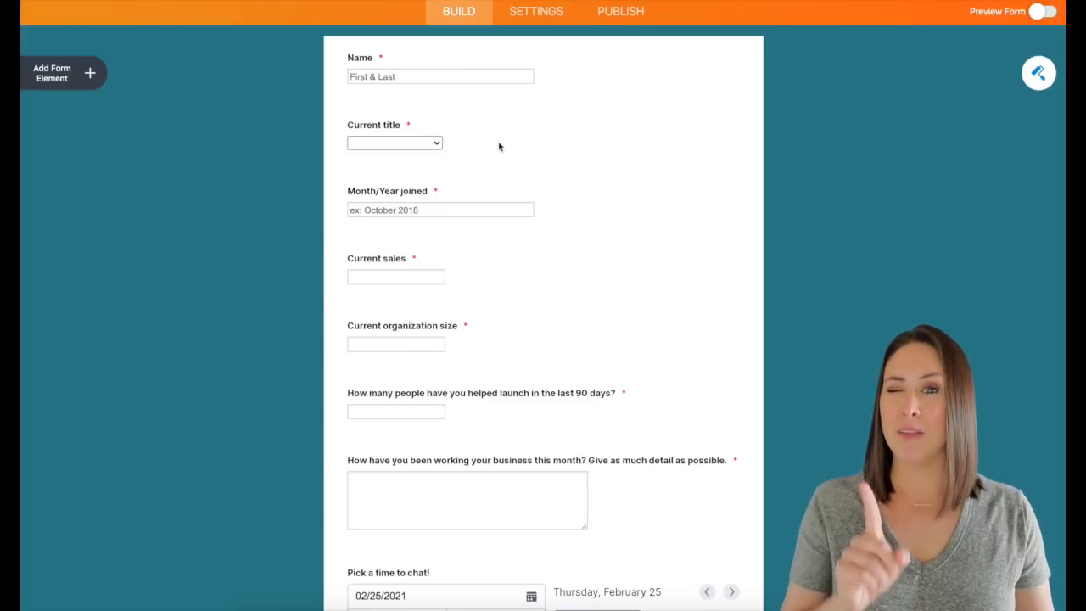
pyautogui.scroll(-3)
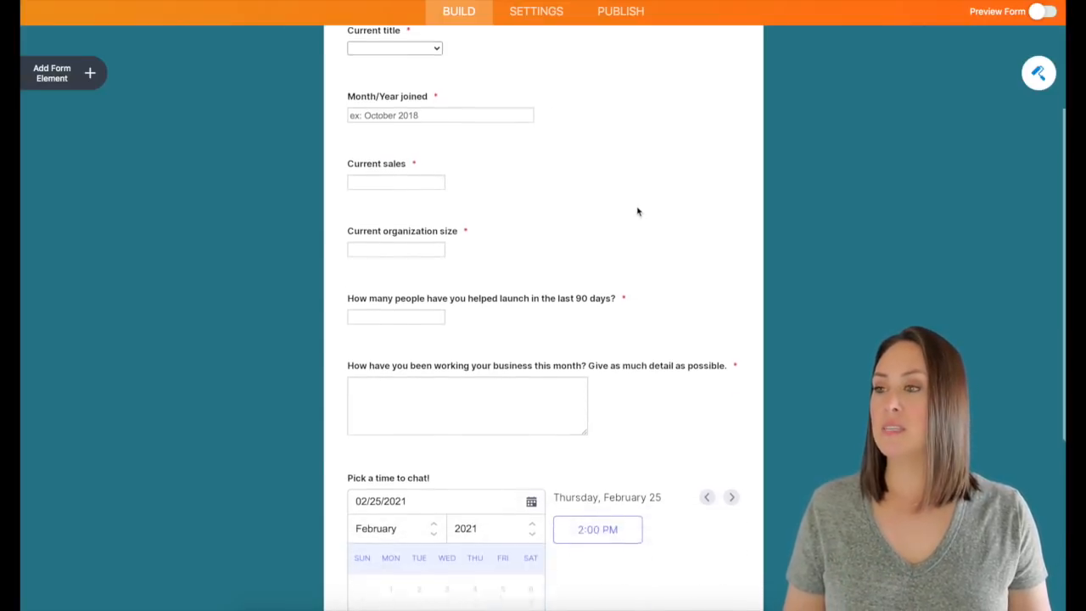
pyautogui.scroll(-3)
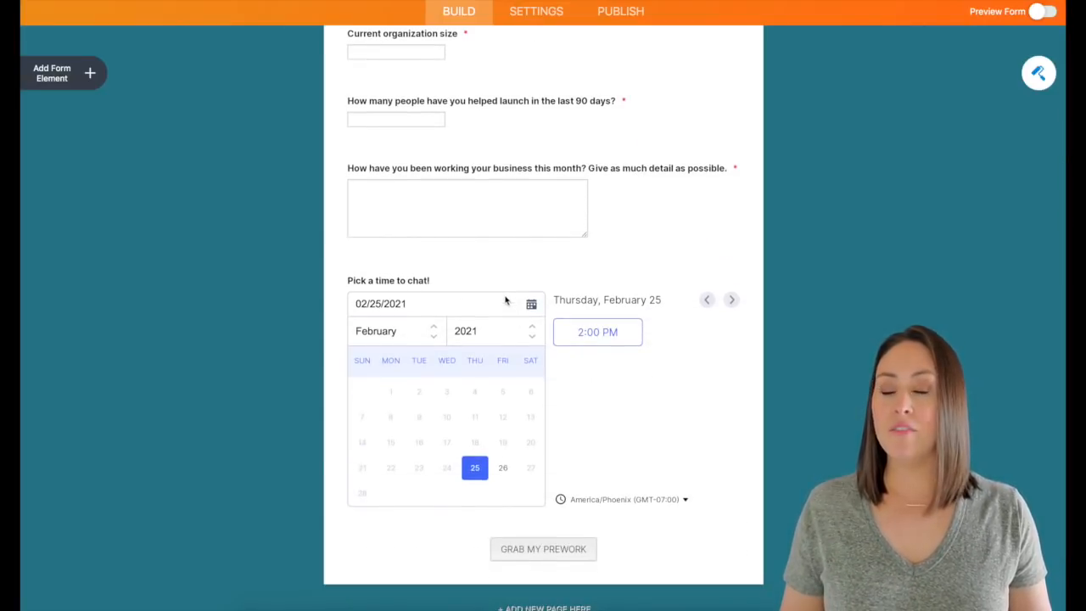
pyautogui.click(63, 73)
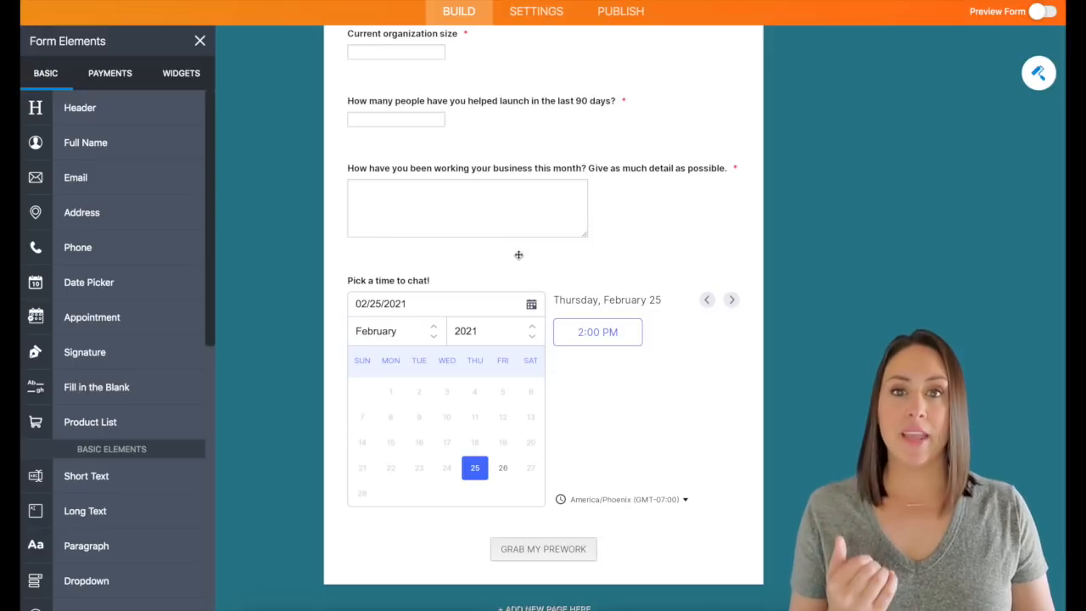
pyautogui.moveTo(346, 388)
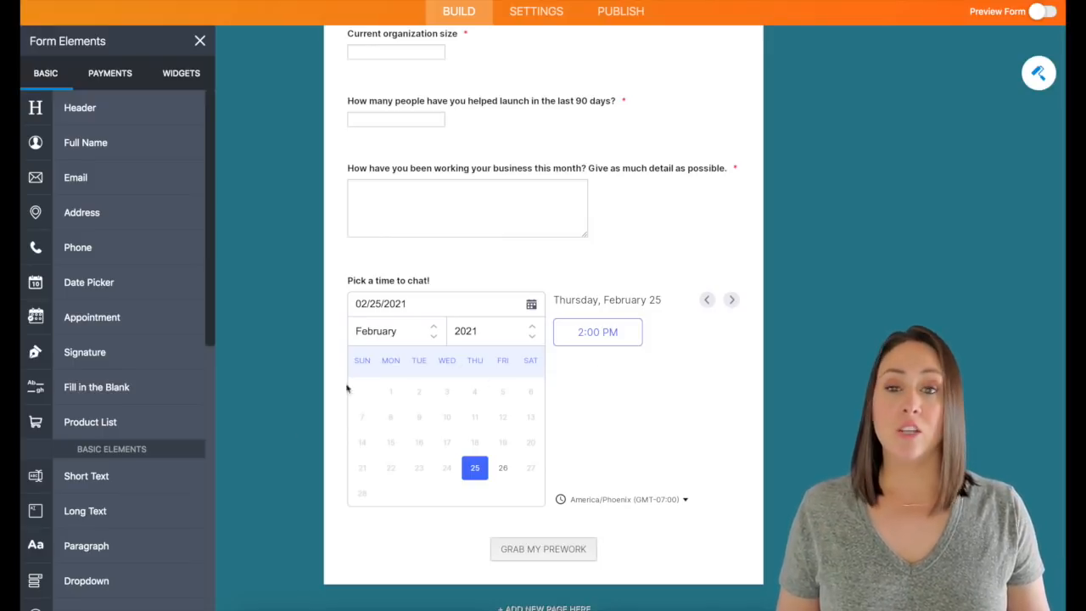
pyautogui.moveTo(431, 461)
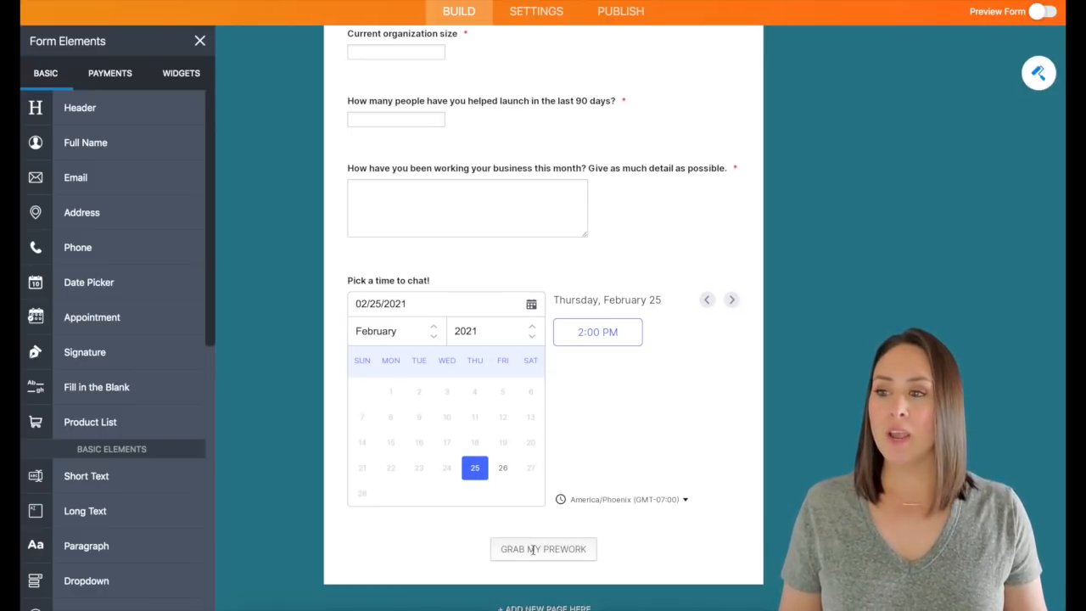
pyautogui.moveTo(613, 564)
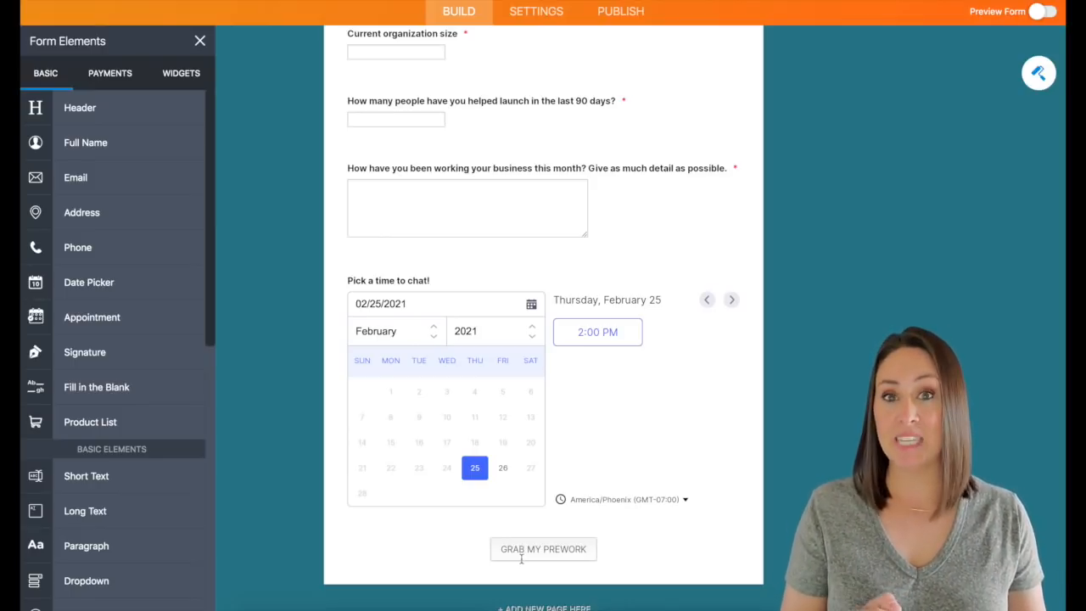
pyautogui.click(537, 12)
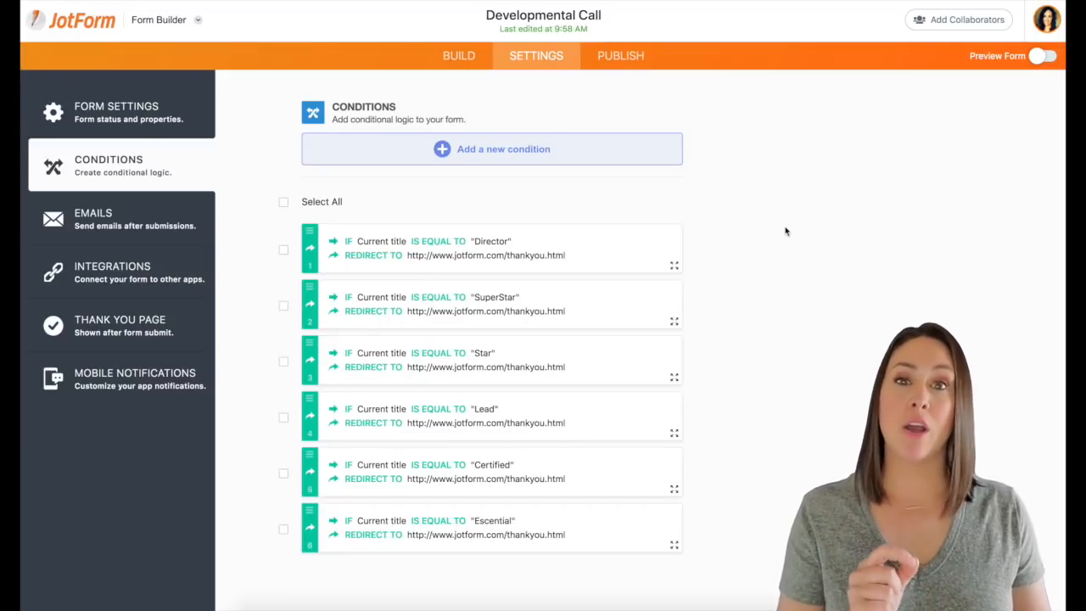
pyautogui.moveTo(840, 213)
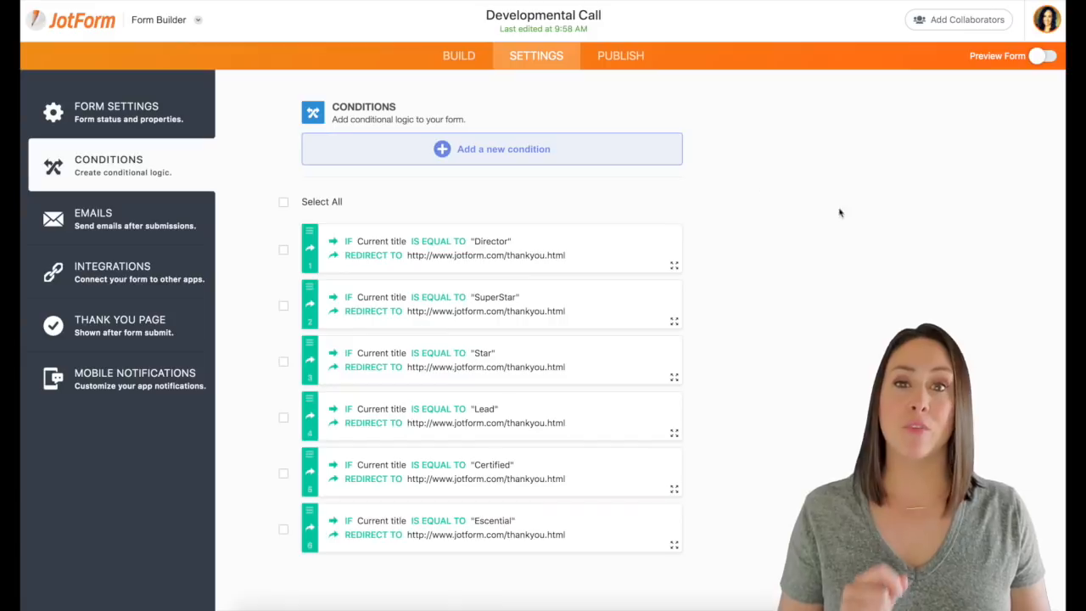
# - Add a new Change "Thank You" Page condition on the current title field
pyautogui.click(503, 149)
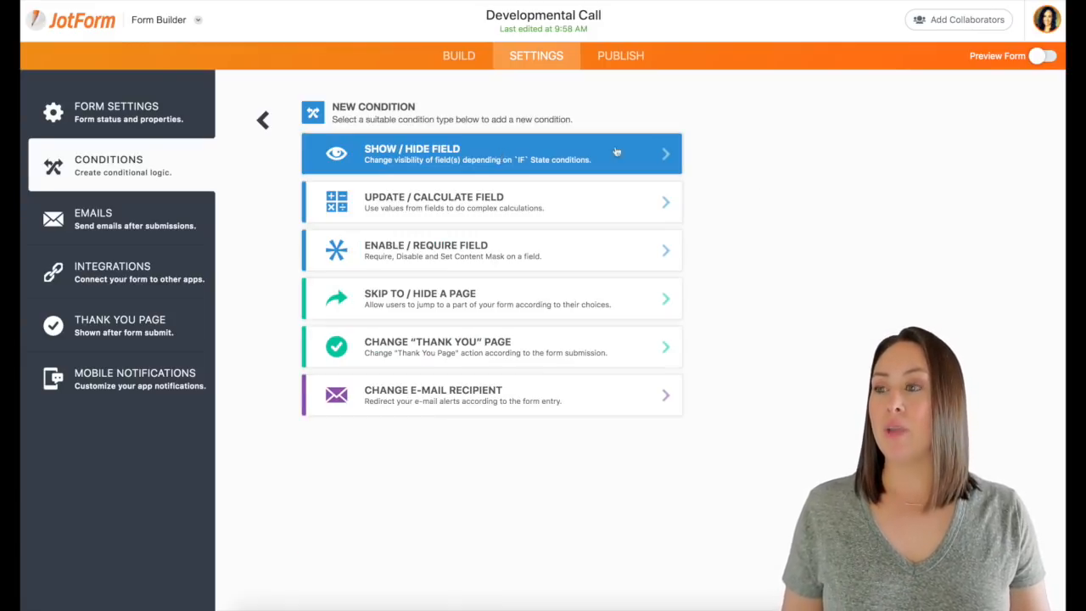
pyautogui.moveTo(604, 348)
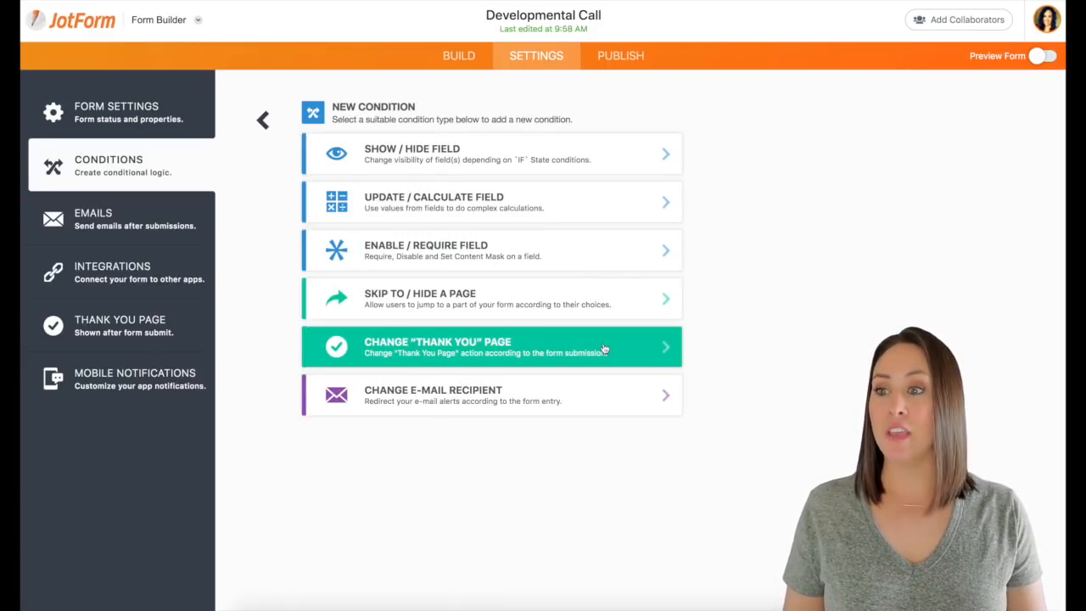
pyautogui.click(492, 346)
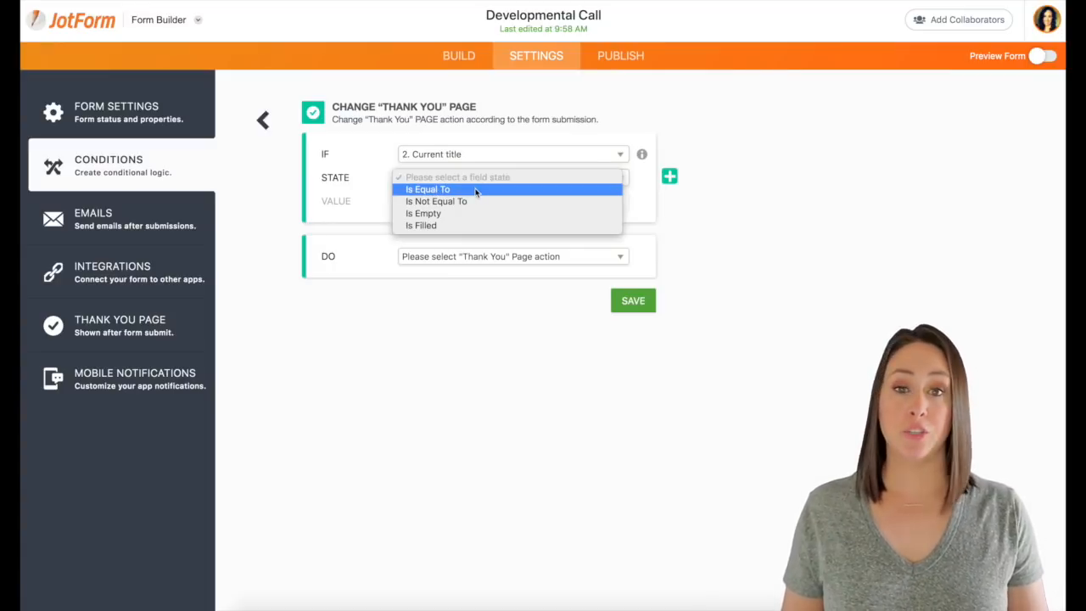
# - Set the condition to Is Equal To Escential, redirecting to a URL after submission
pyautogui.click(428, 189)
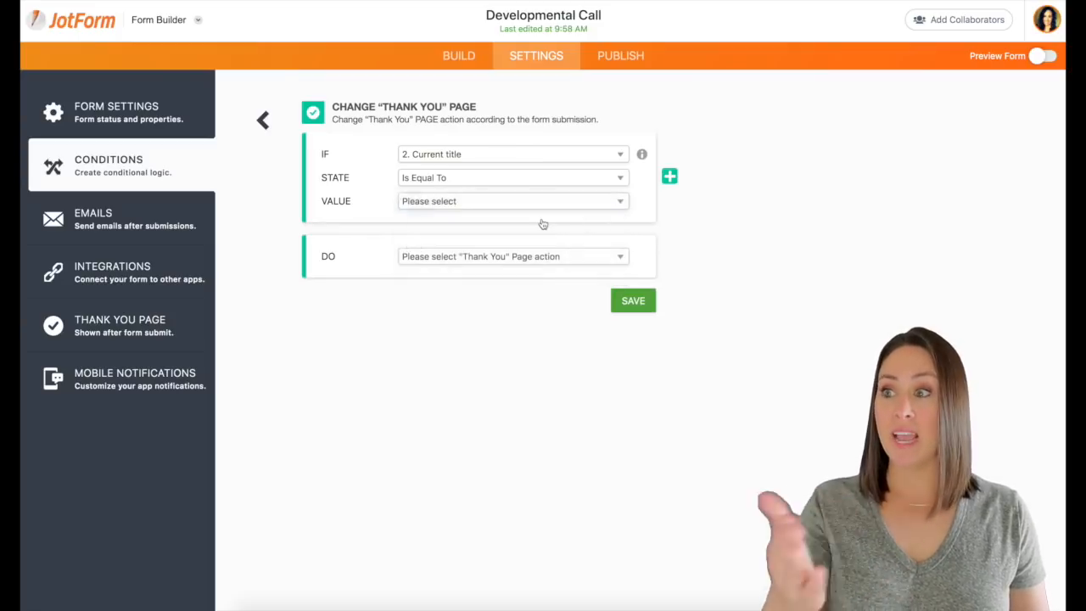
pyautogui.click(513, 255)
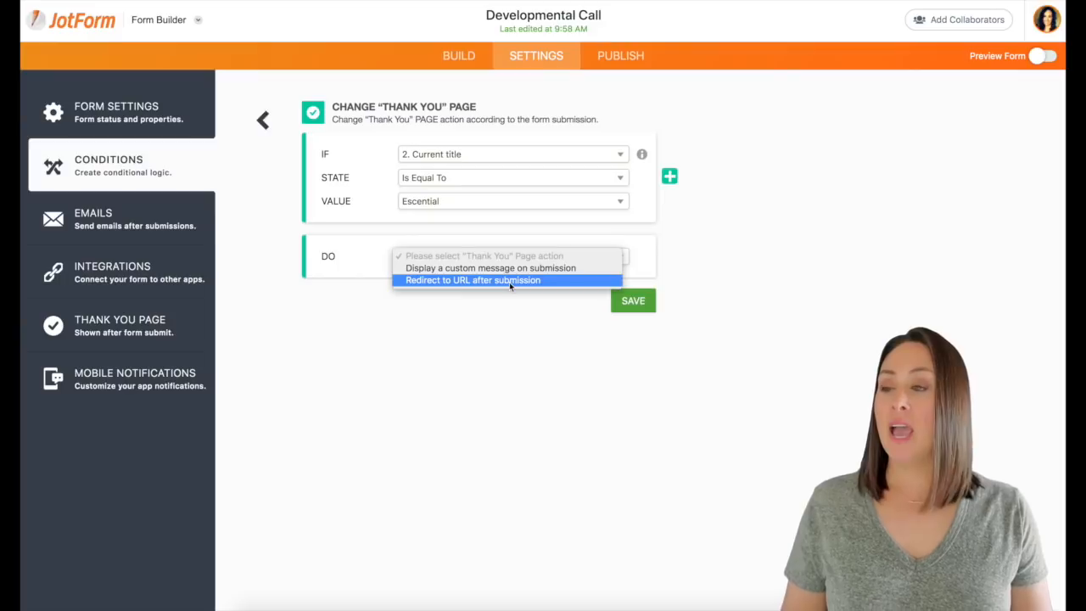
pyautogui.click(473, 280)
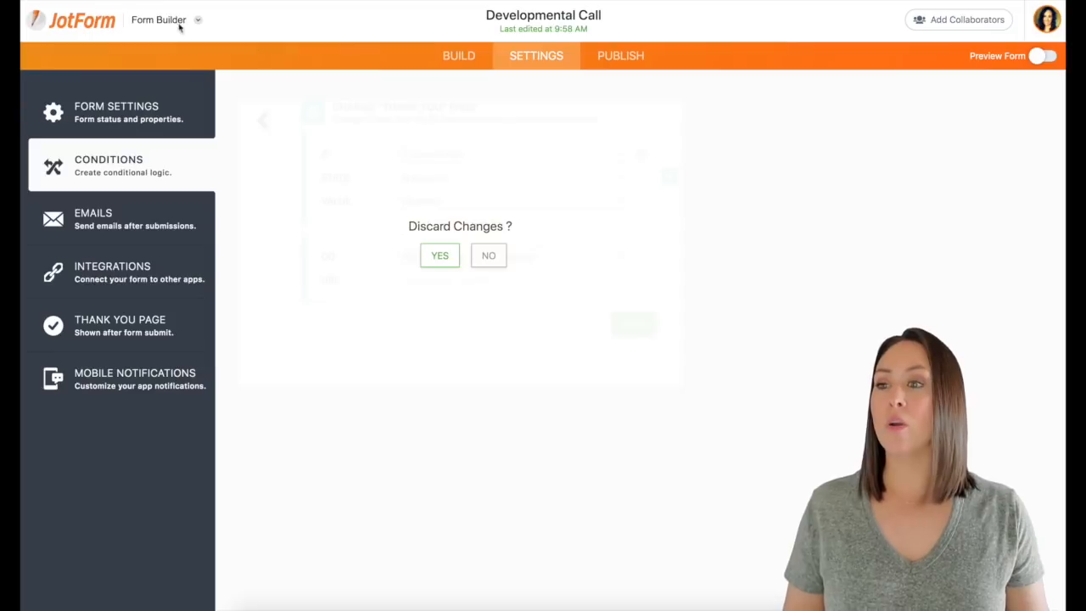
# - Confirm YES to discard the unsaved condition changes
pyautogui.click(440, 256)
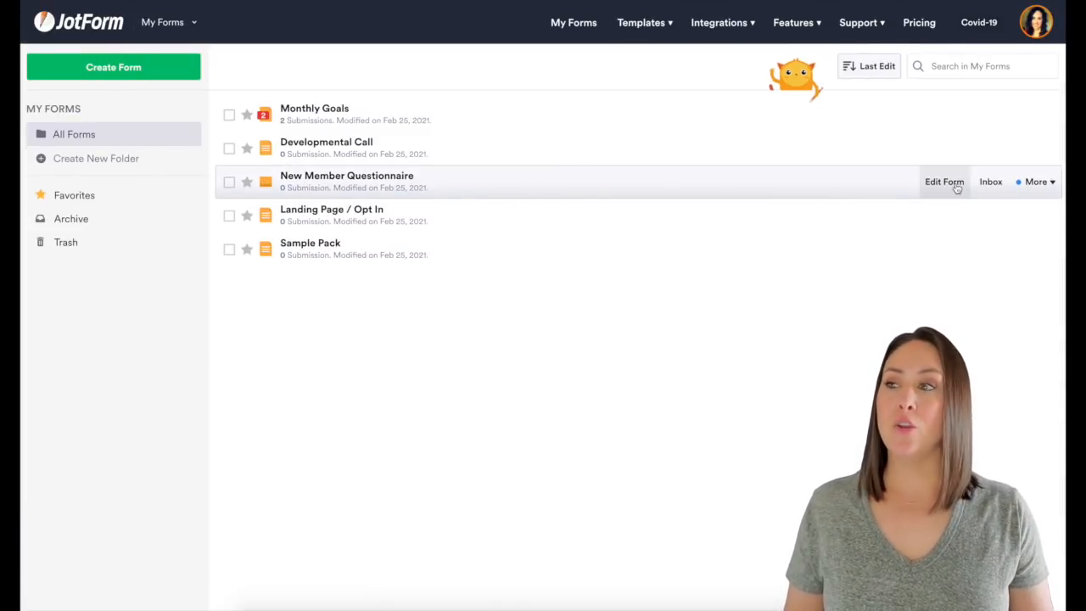
# - Edit New Member Questionnaire and add a welcome page with a Start step
pyautogui.click(943, 182)
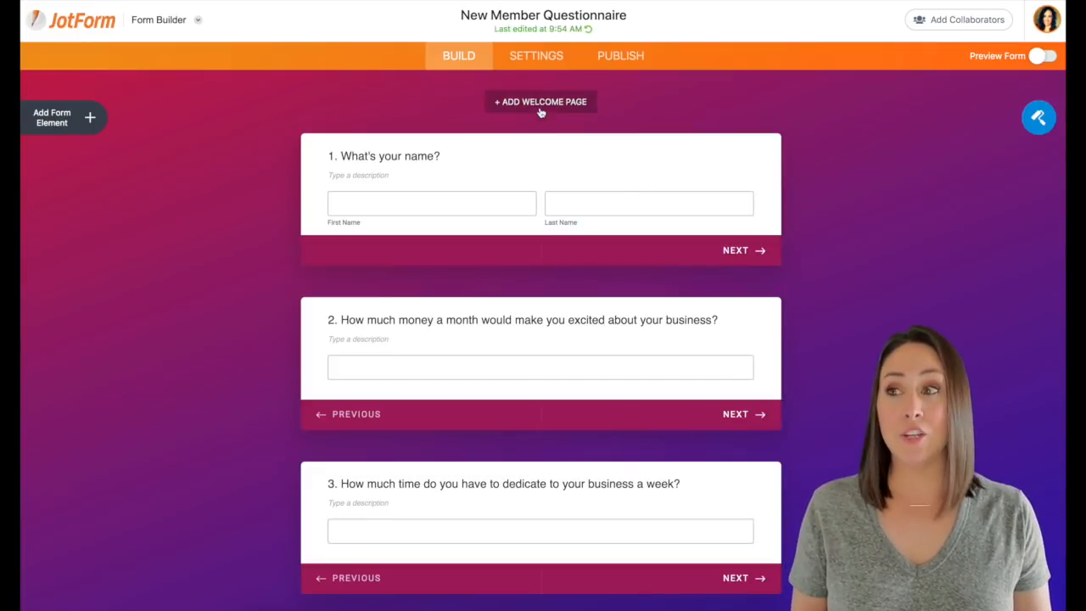
pyautogui.click(540, 101)
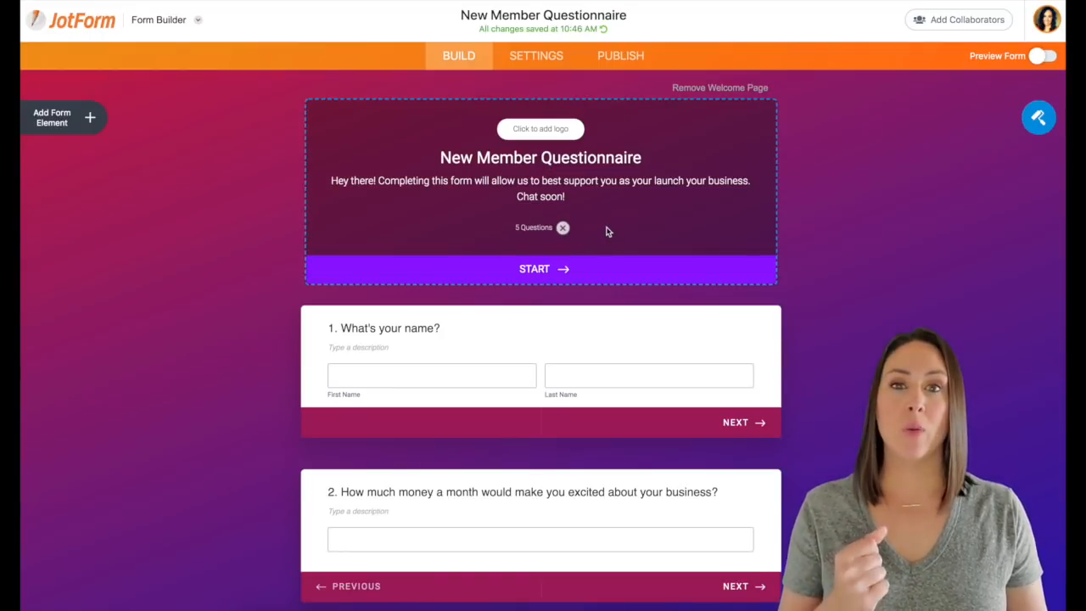
# - Remove the welcome page and scroll through the five question cards to Submit
pyautogui.click(720, 87)
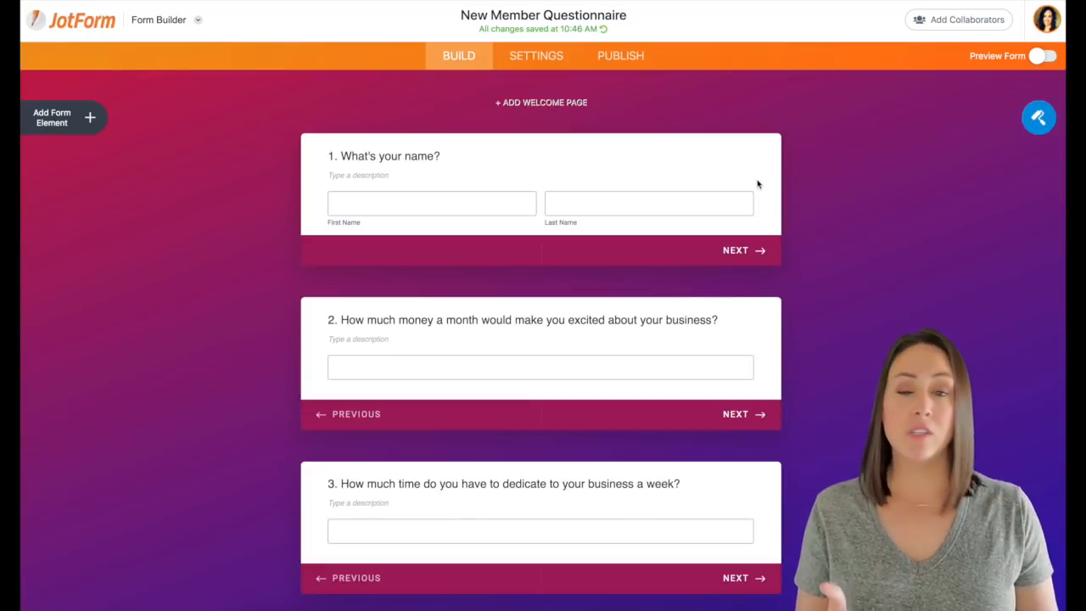
pyautogui.scroll(-3)
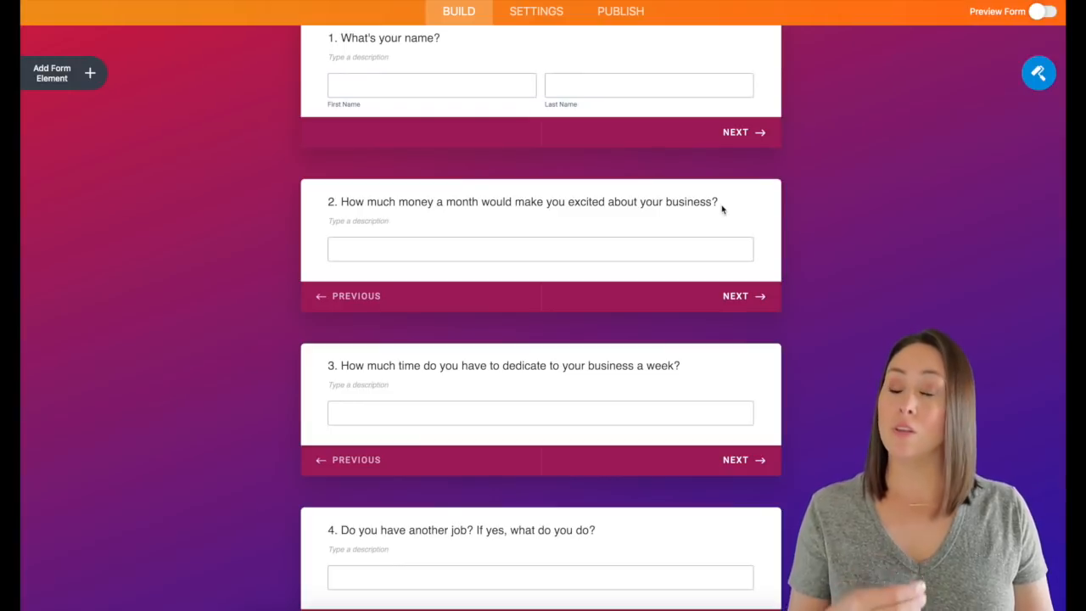
pyautogui.scroll(-3)
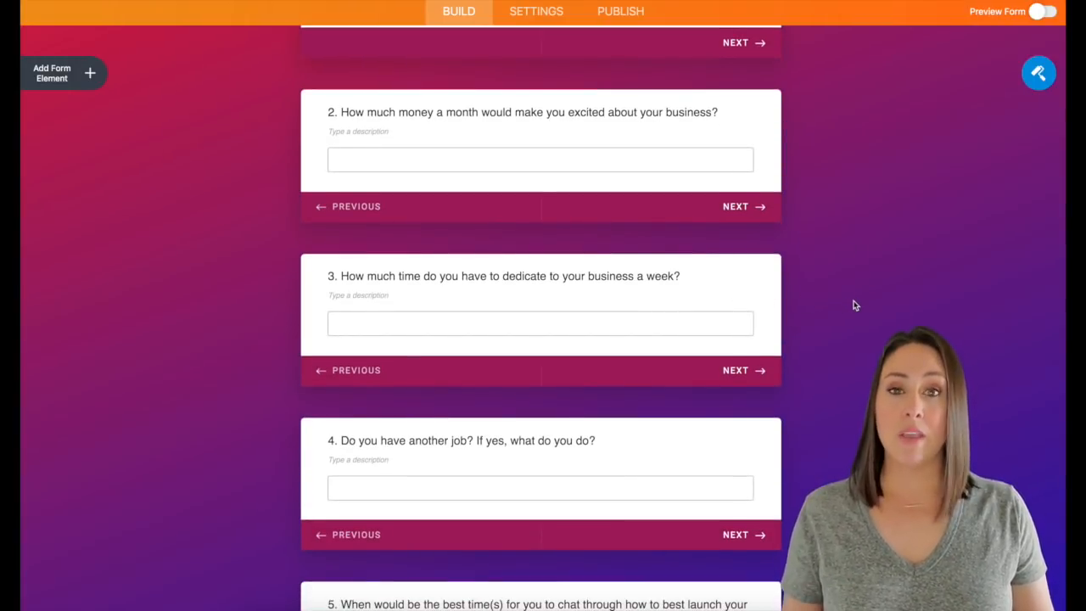
pyautogui.scroll(-3)
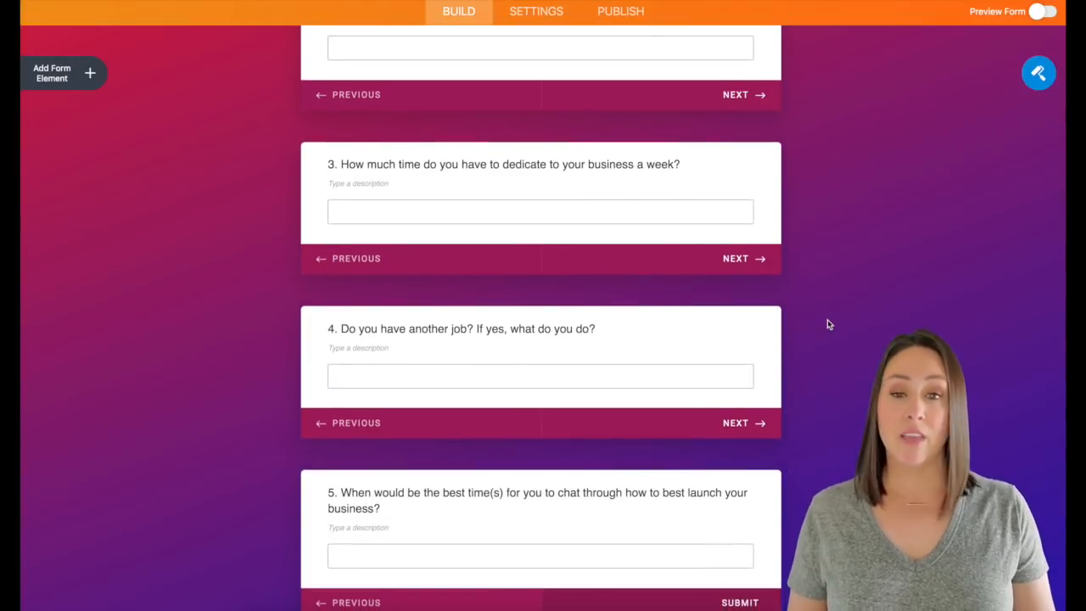
pyautogui.scroll(-3)
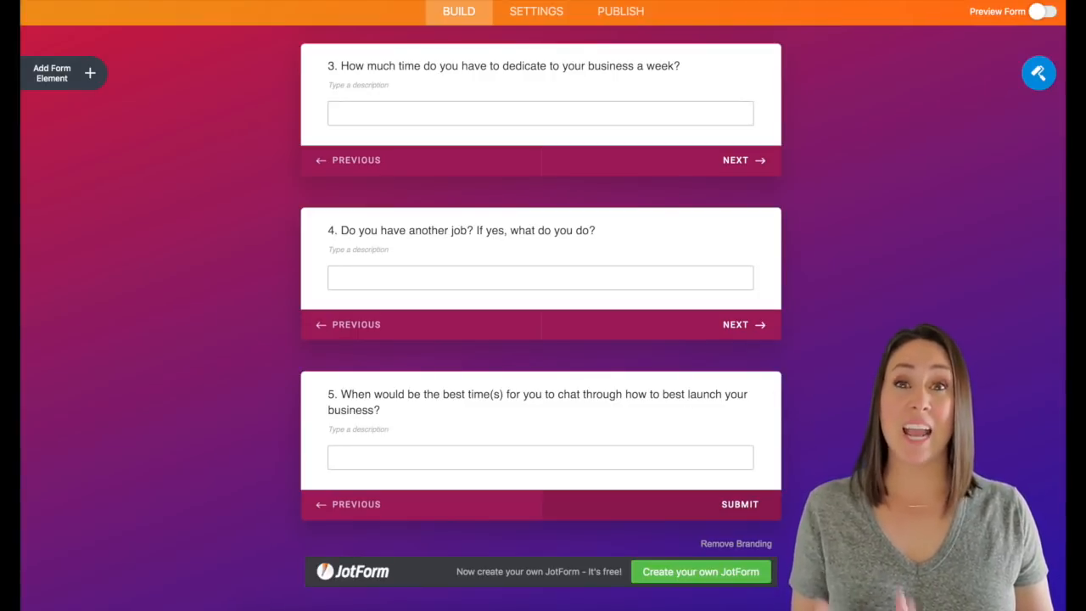
pyautogui.scroll(3)
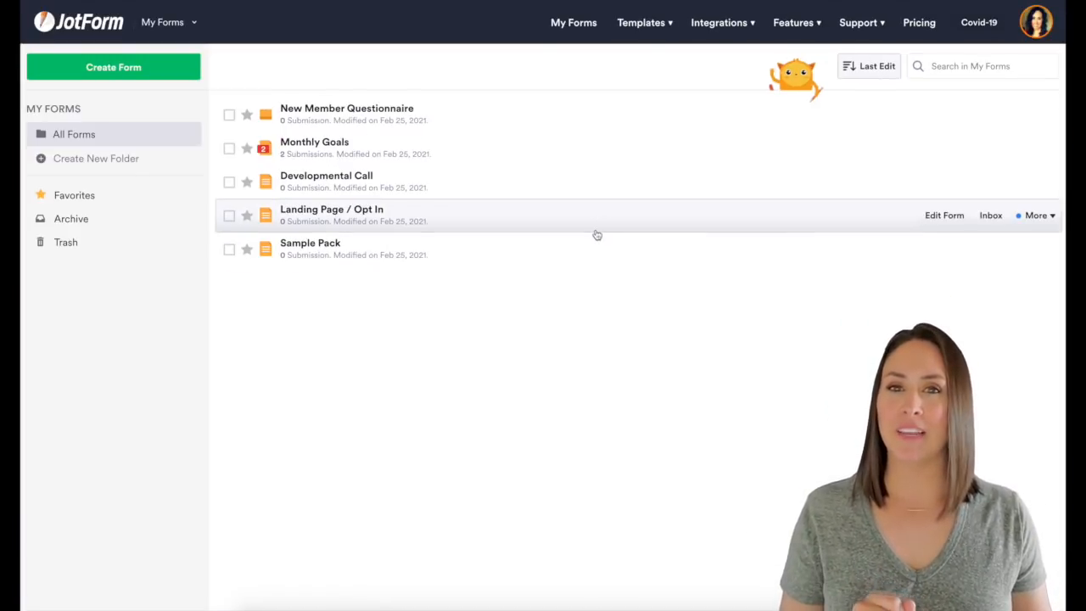
pyautogui.moveTo(596, 251)
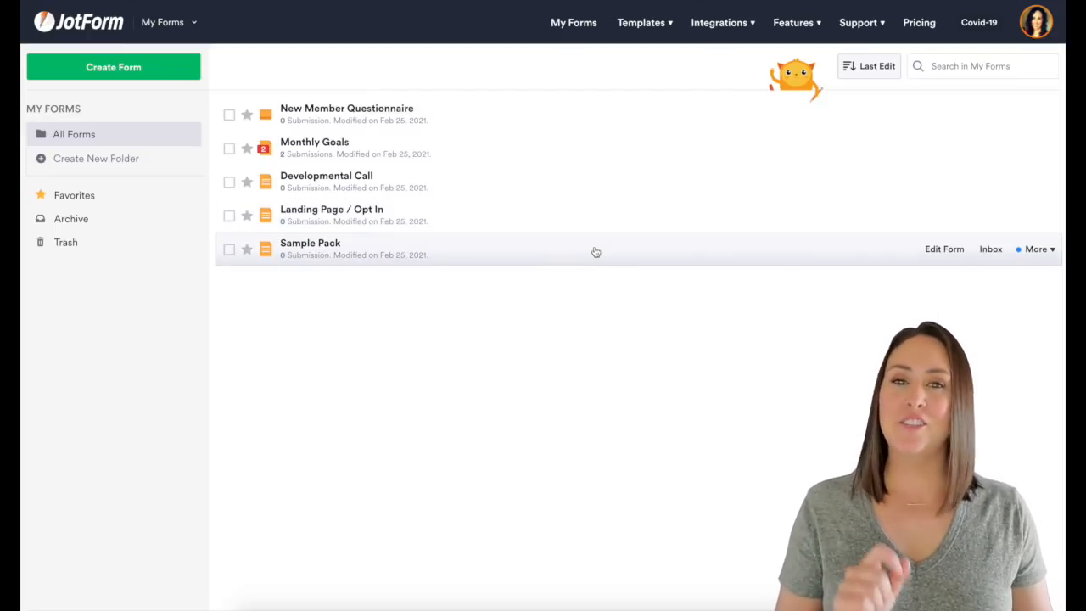
pyautogui.moveTo(719, 271)
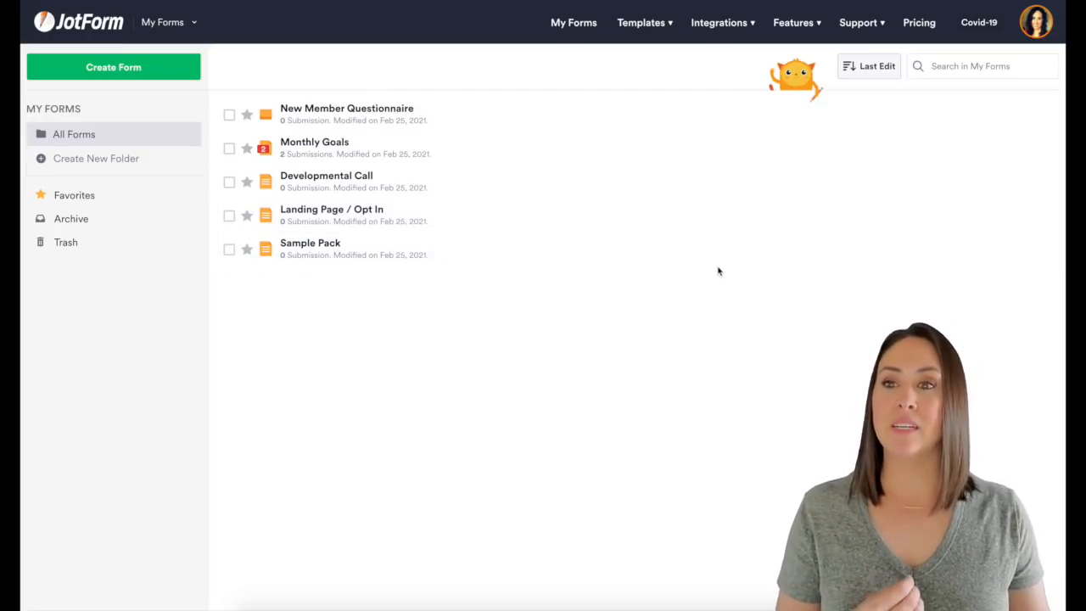
pyautogui.moveTo(724, 249)
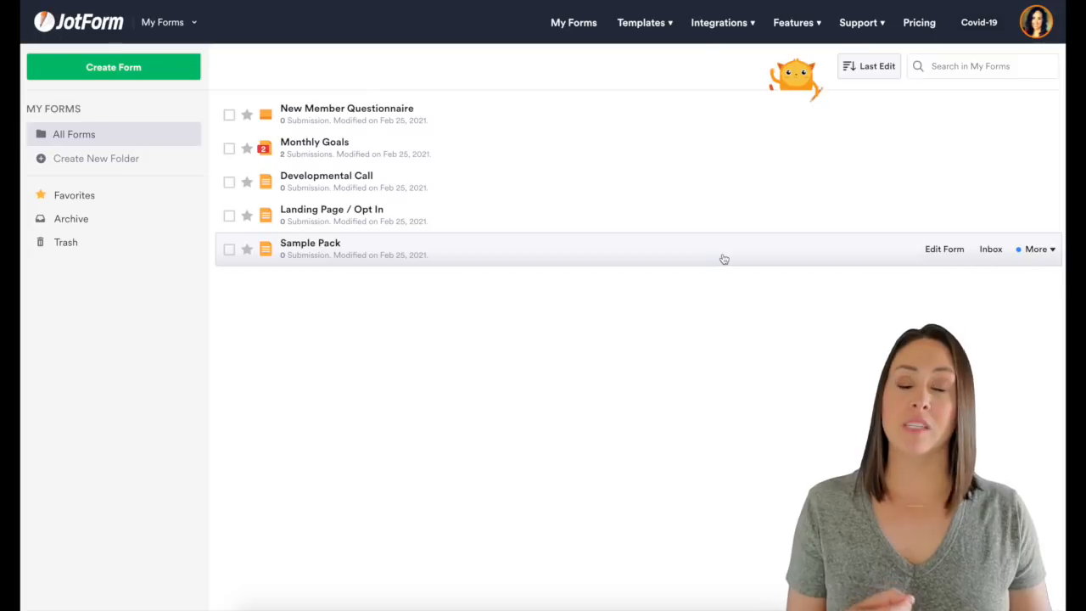
pyautogui.moveTo(945, 248)
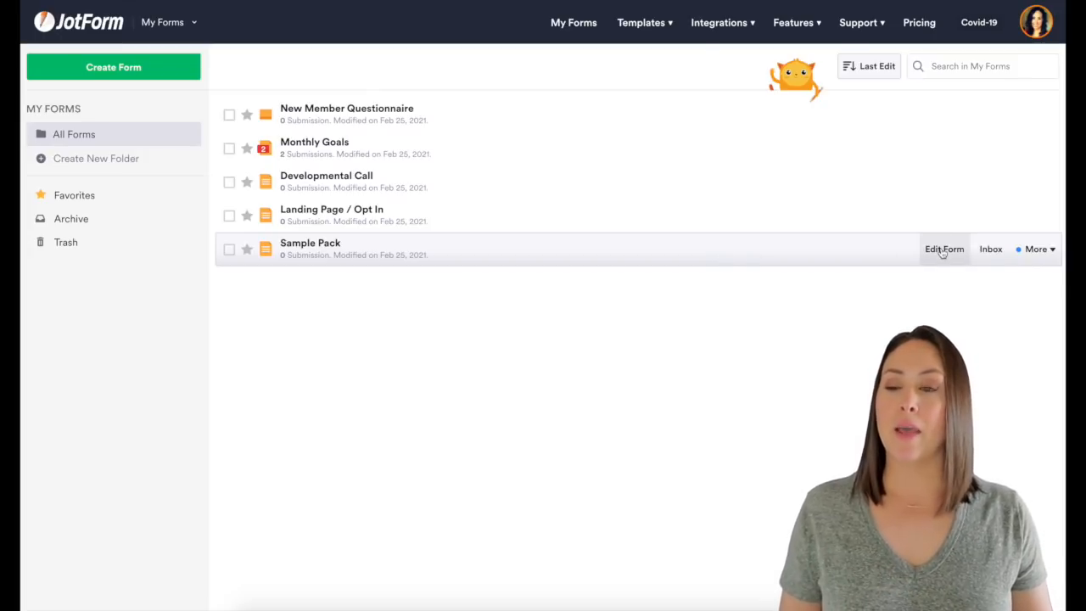
# - Open the Sample Pack form for editing from the My Forms list
pyautogui.click(944, 249)
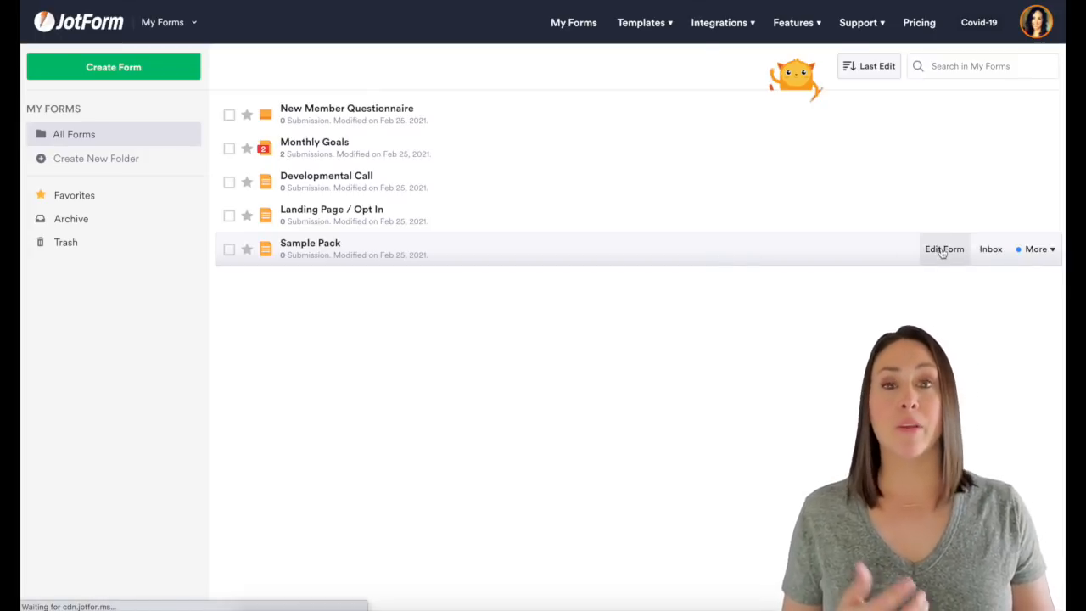
# - Review the Sample Pack inviter, name, address, phone and interest fields, then return to My Forms
pyautogui.click(945, 249)
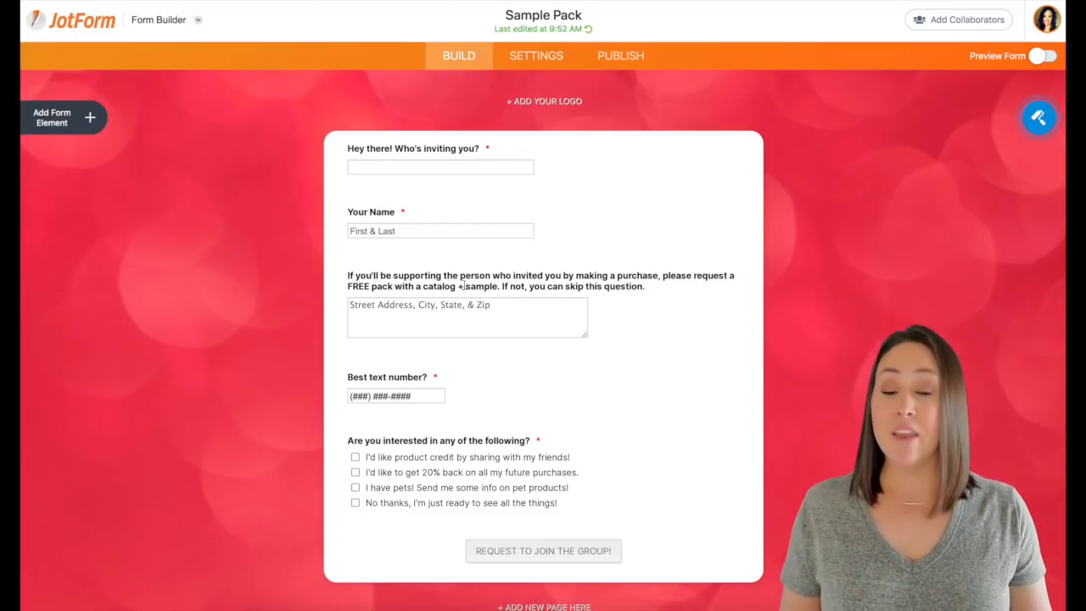
pyautogui.moveTo(532, 356)
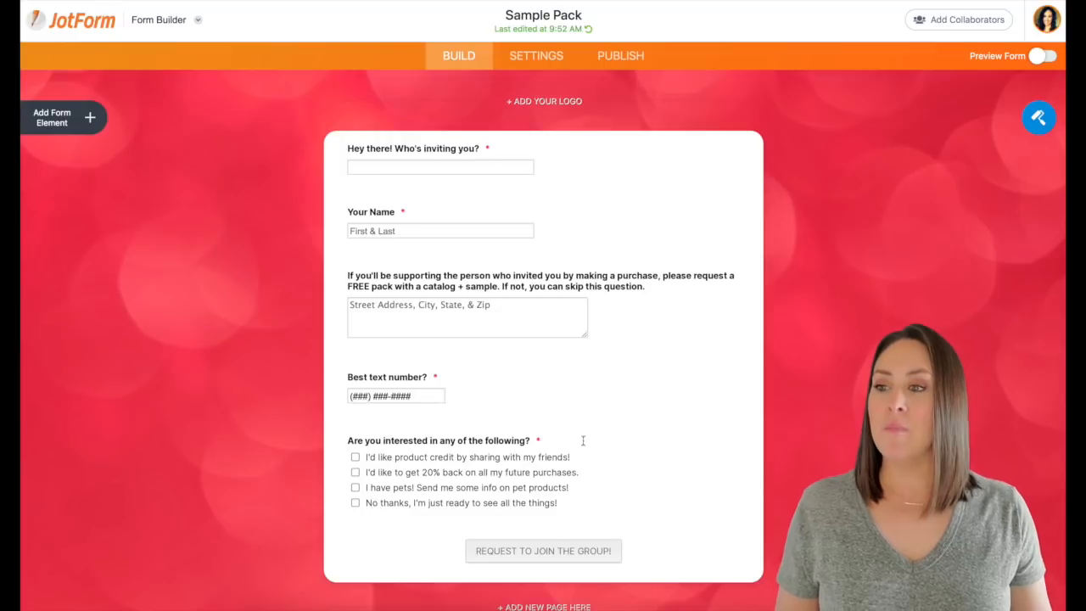
pyautogui.moveTo(598, 458)
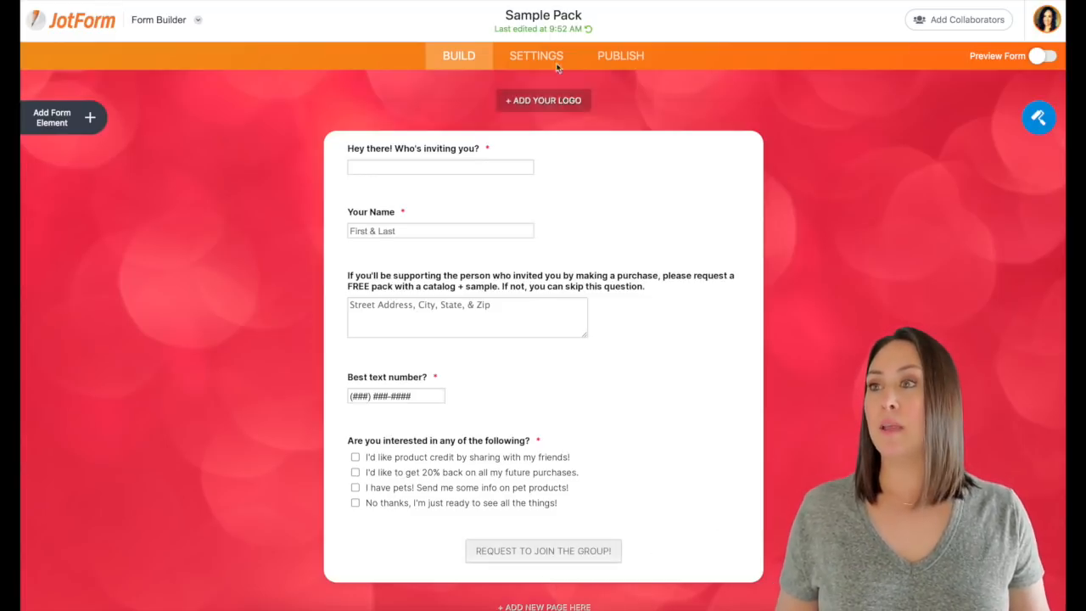
pyautogui.click(536, 55)
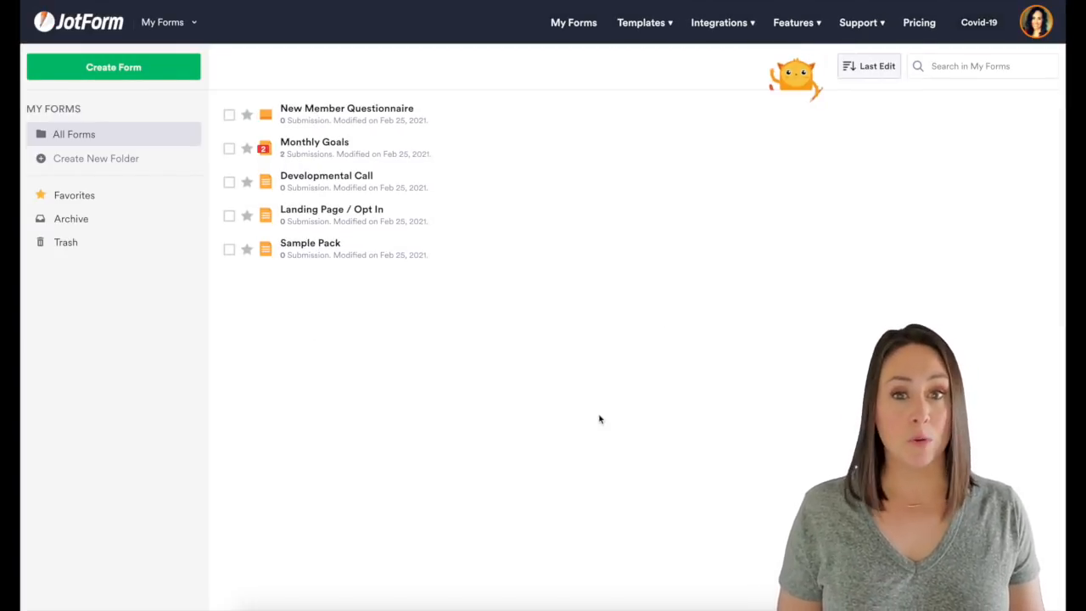
pyautogui.moveTo(424, 221)
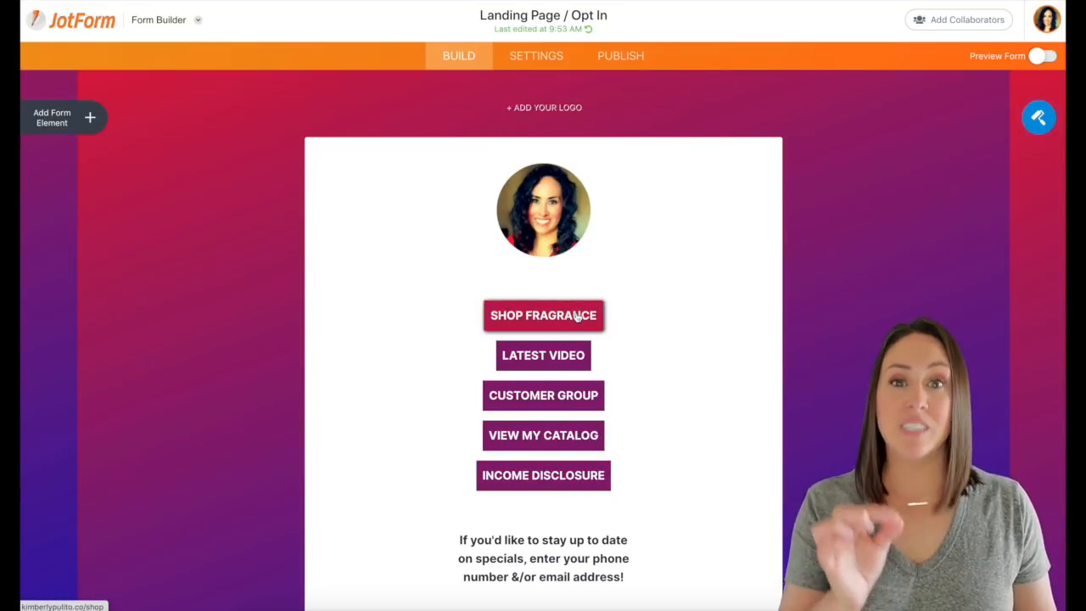
pyautogui.moveTo(649, 316)
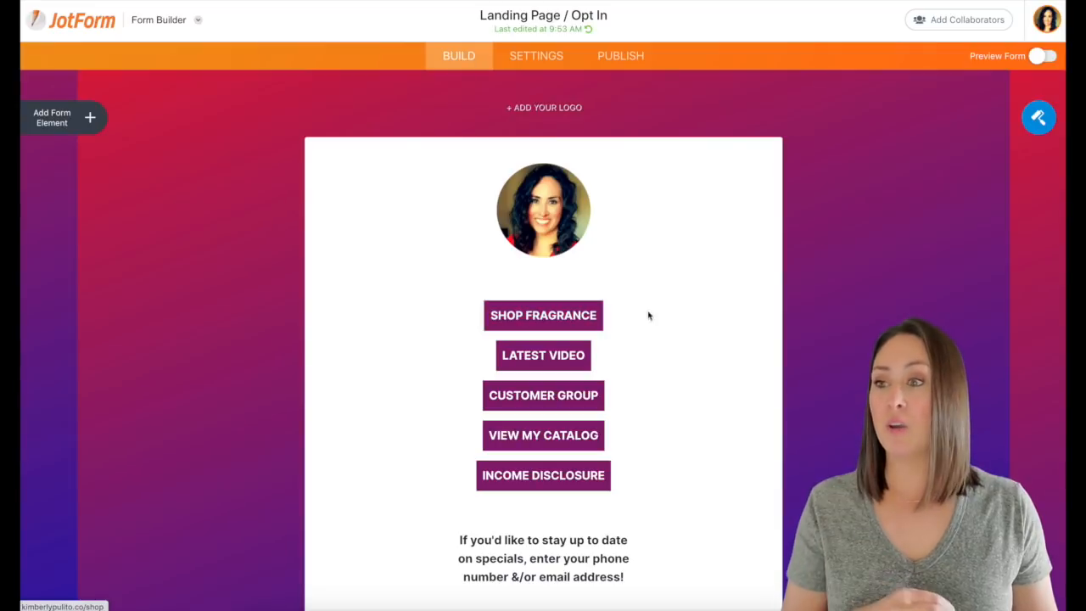
pyautogui.moveTo(652, 357)
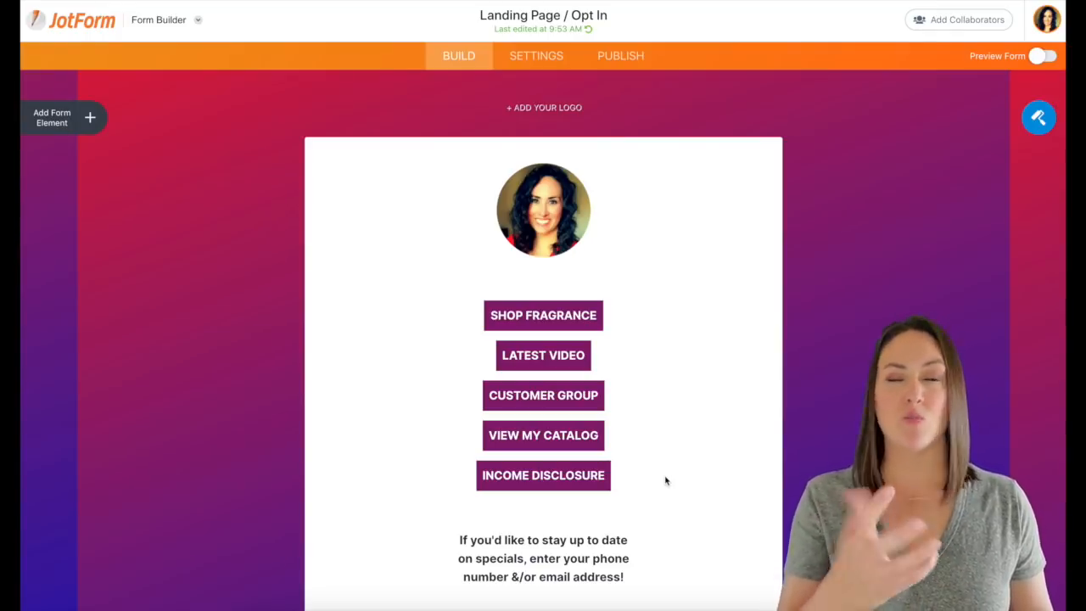
pyautogui.scroll(-3)
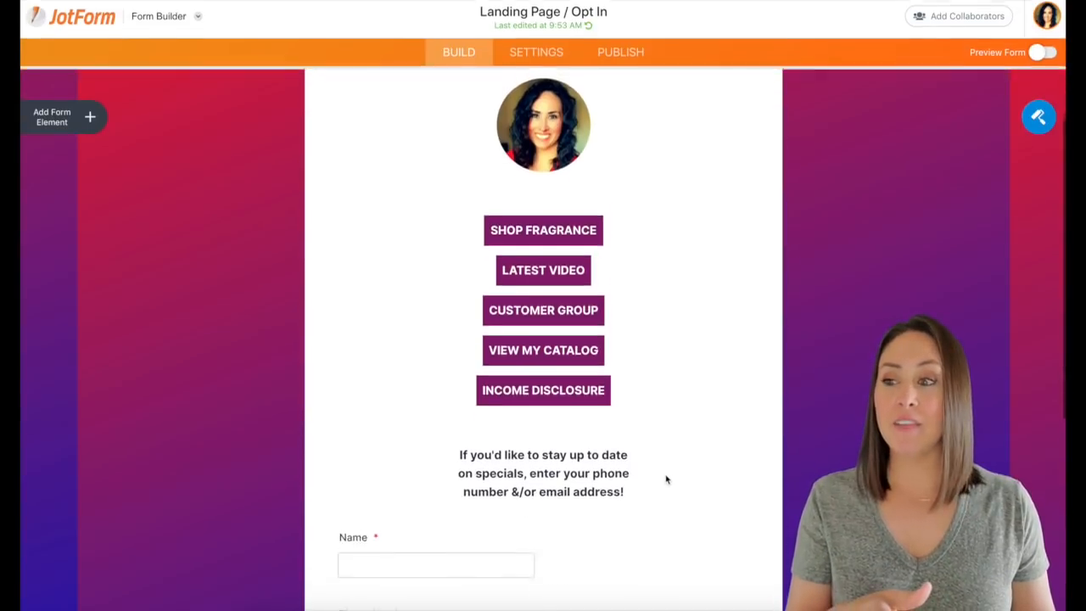
pyautogui.scroll(-3)
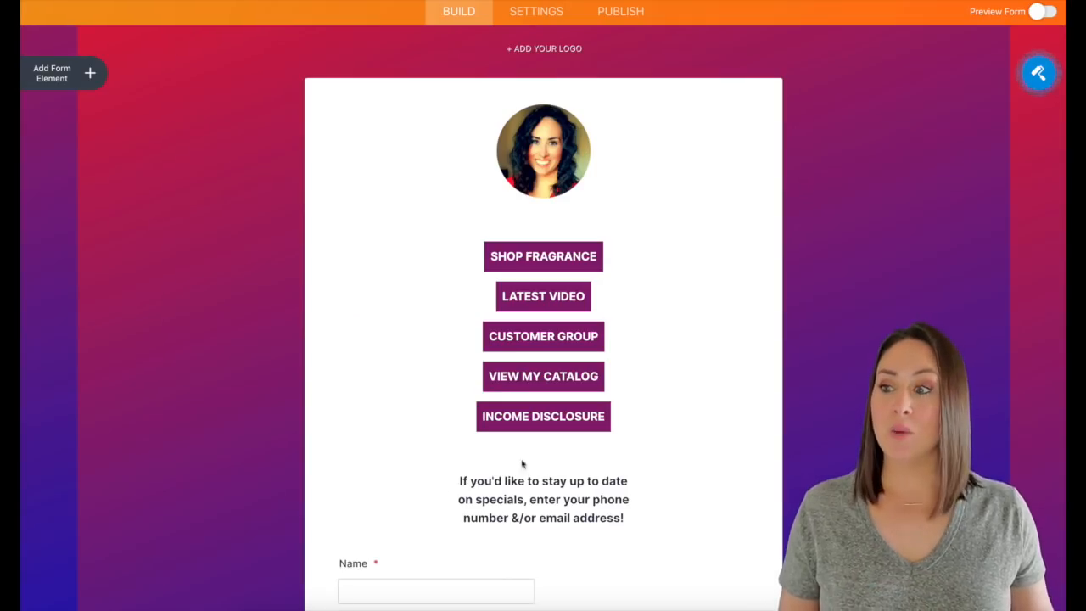
pyautogui.moveTo(635, 503)
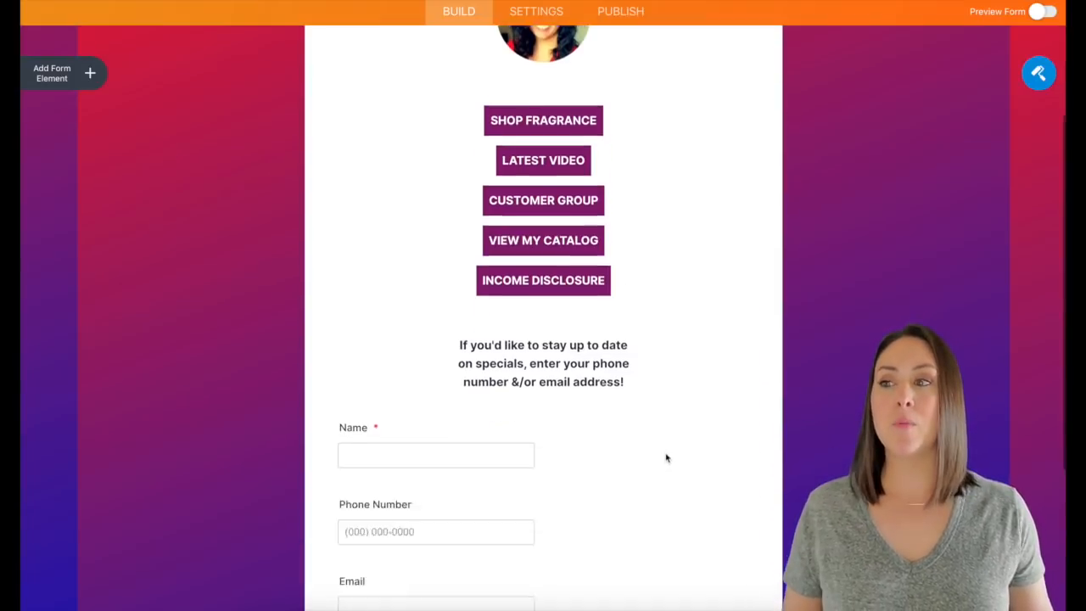
pyautogui.scroll(-3)
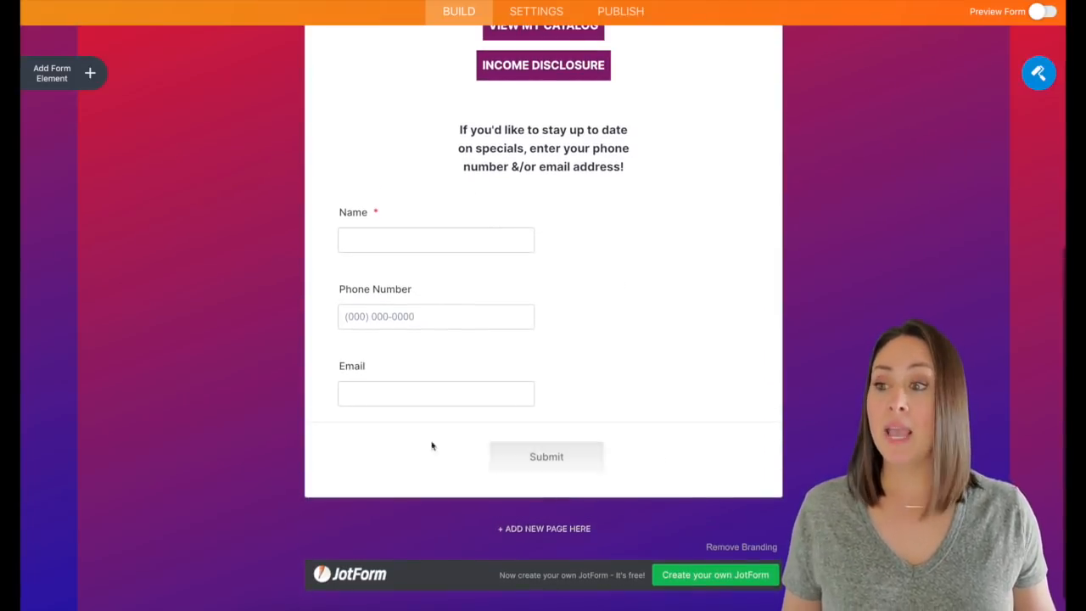